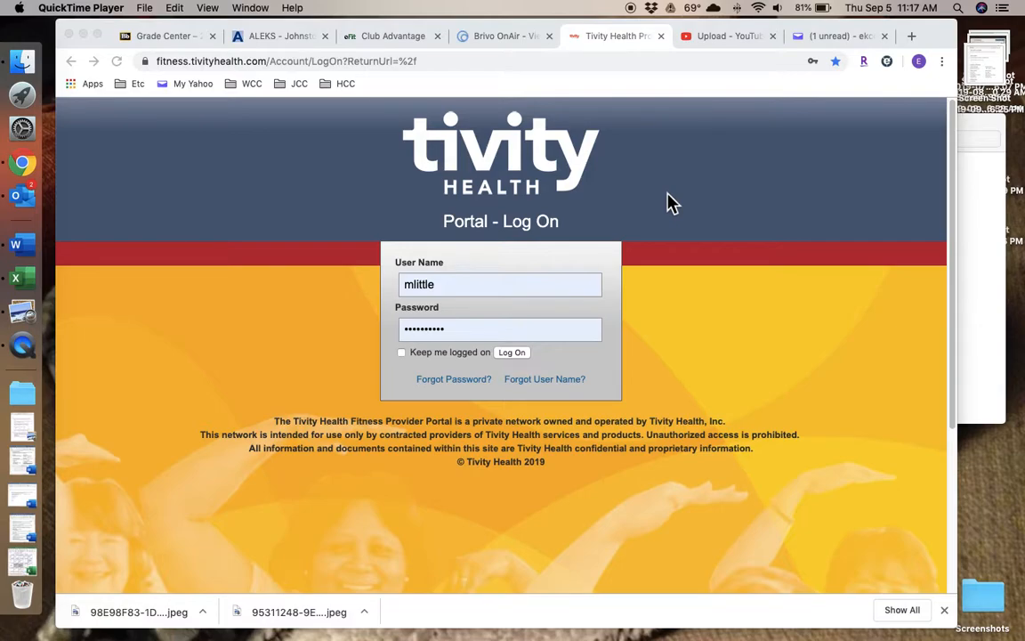
mouse_move(525, 400)
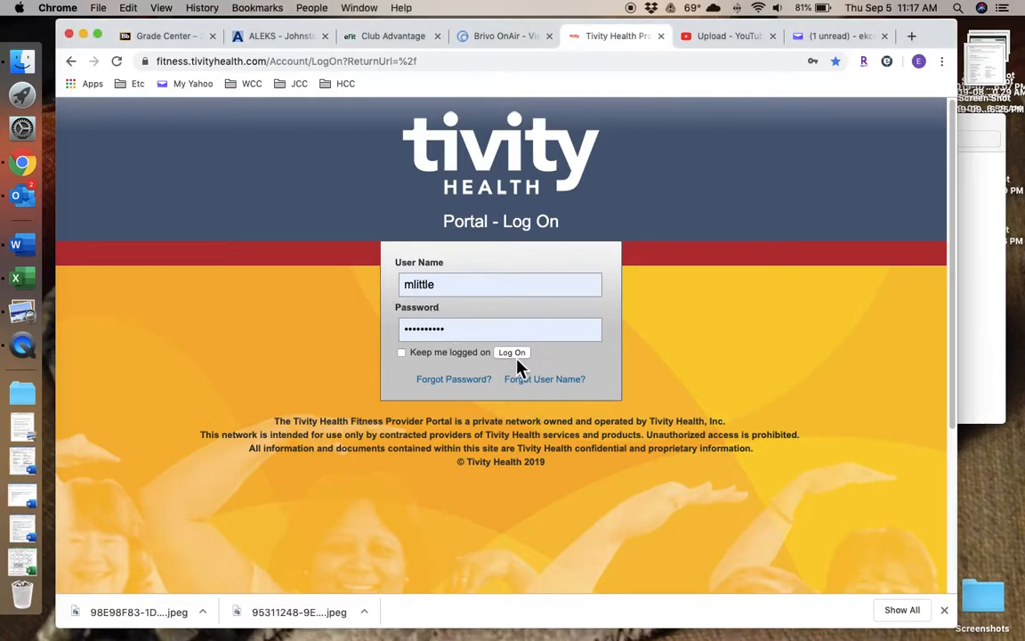
Step: Log on to the Tivity Health Fitness Provider Portal and reach the quick eligibility check home page
click(511, 351)
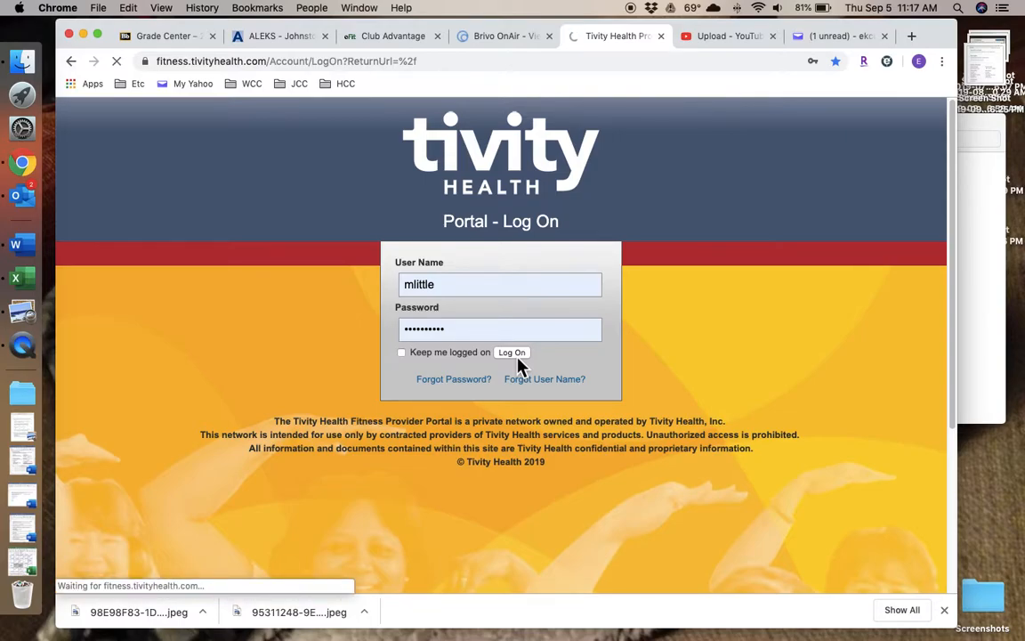
click(512, 352)
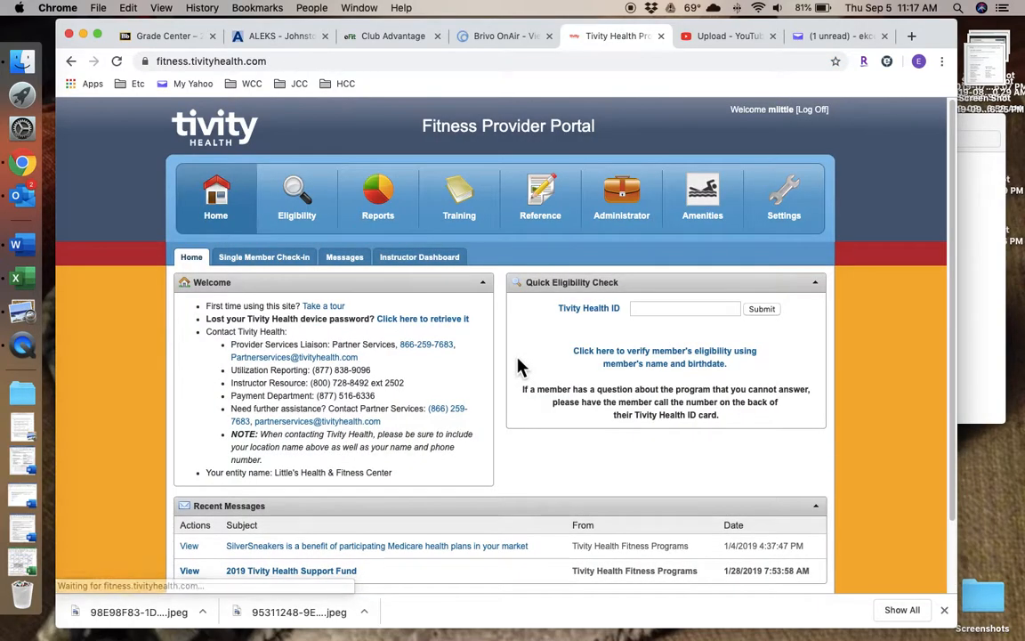
scroll(down, 3)
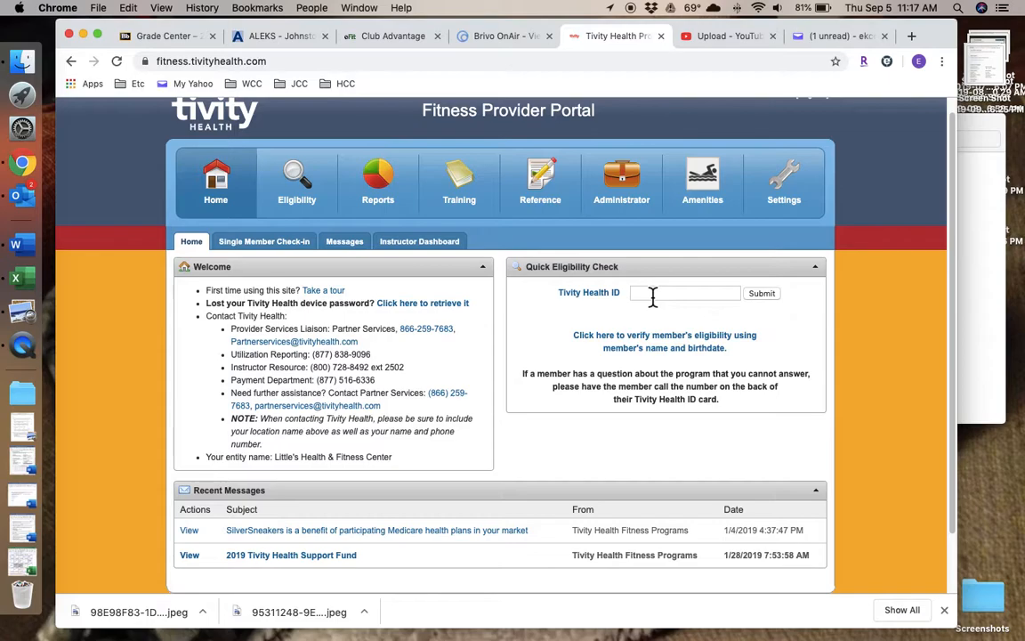
mouse_move(650, 341)
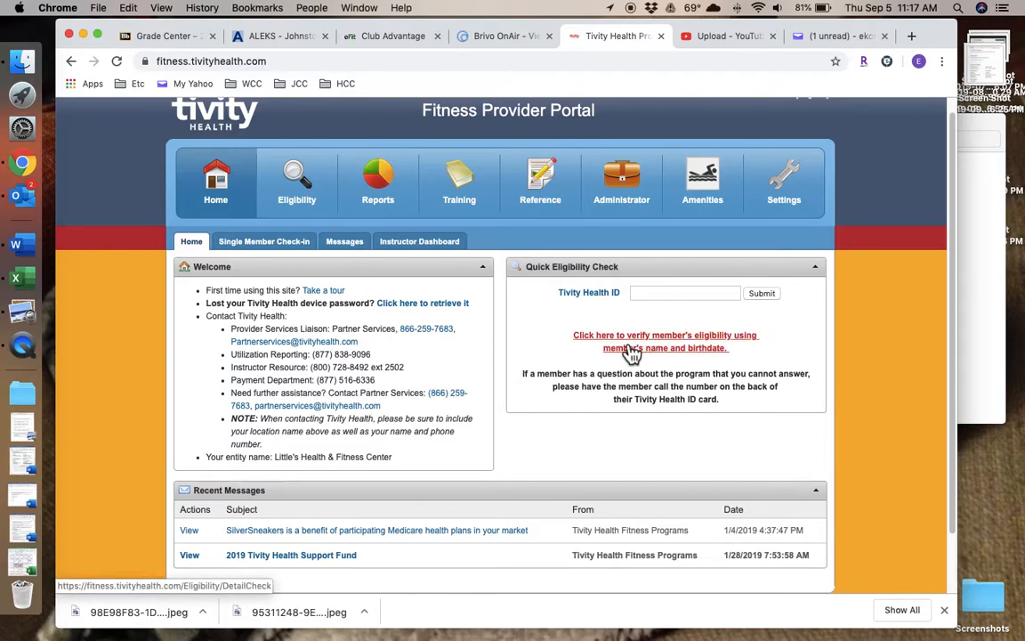
Step: Open the name-and-birthdate eligibility check and enter the member's first name, last name and birth date
click(666, 341)
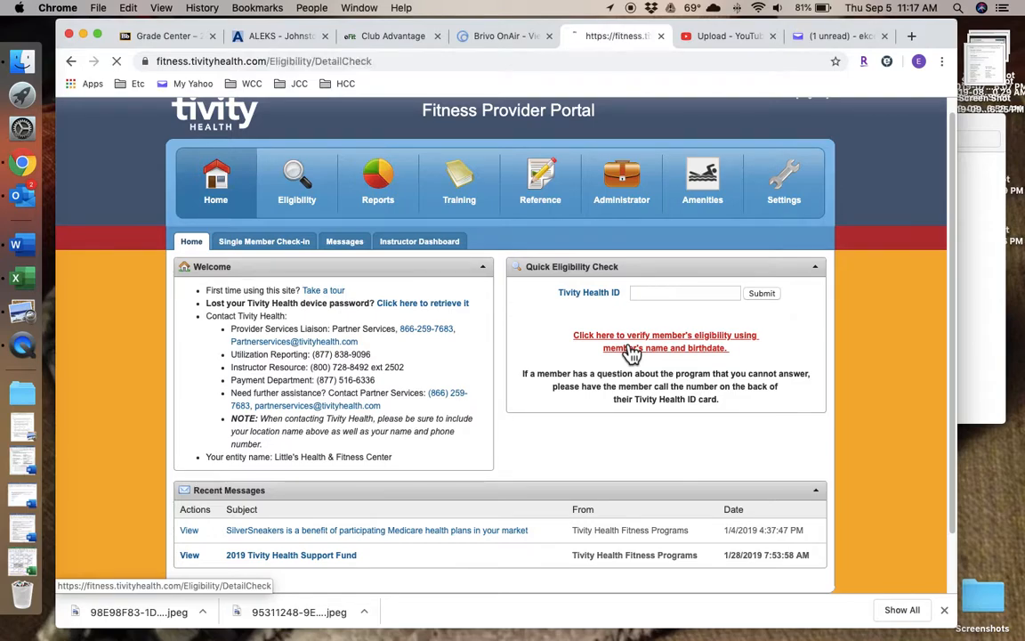
click(665, 341)
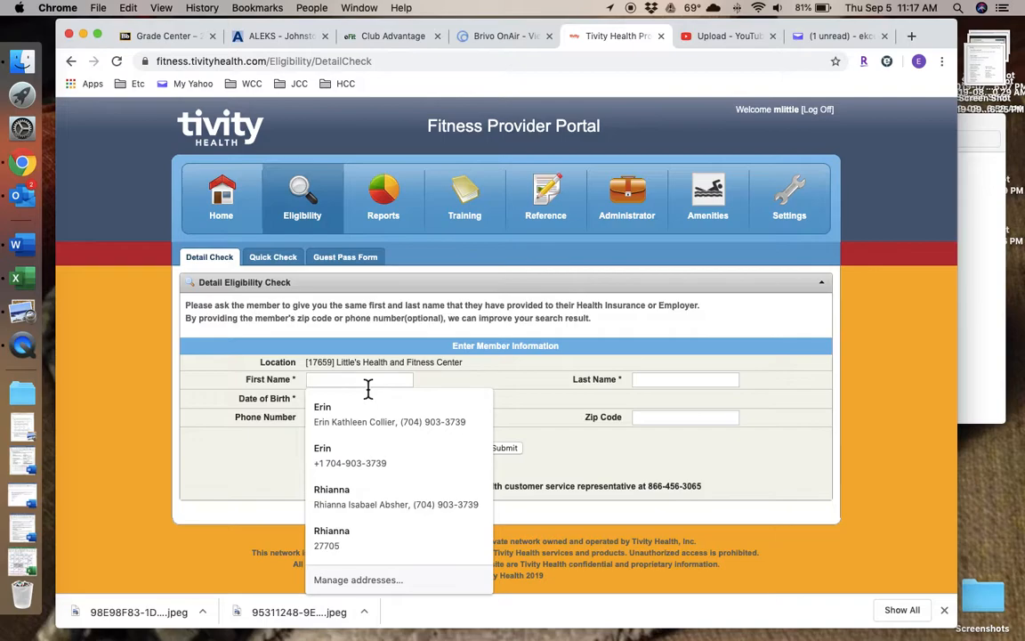
text(Rebecca)
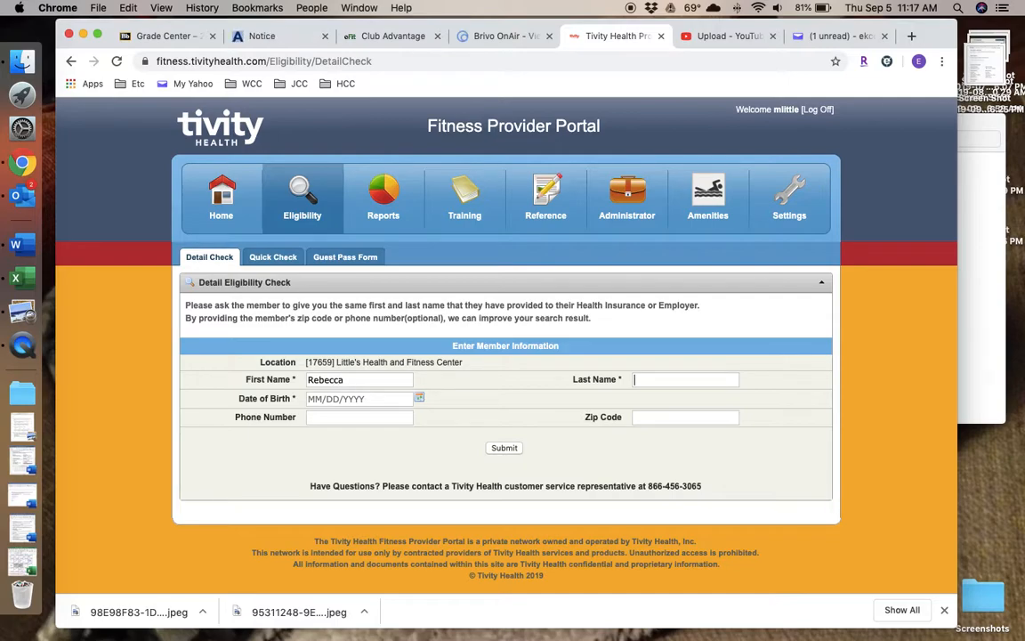
text(Ateeq)
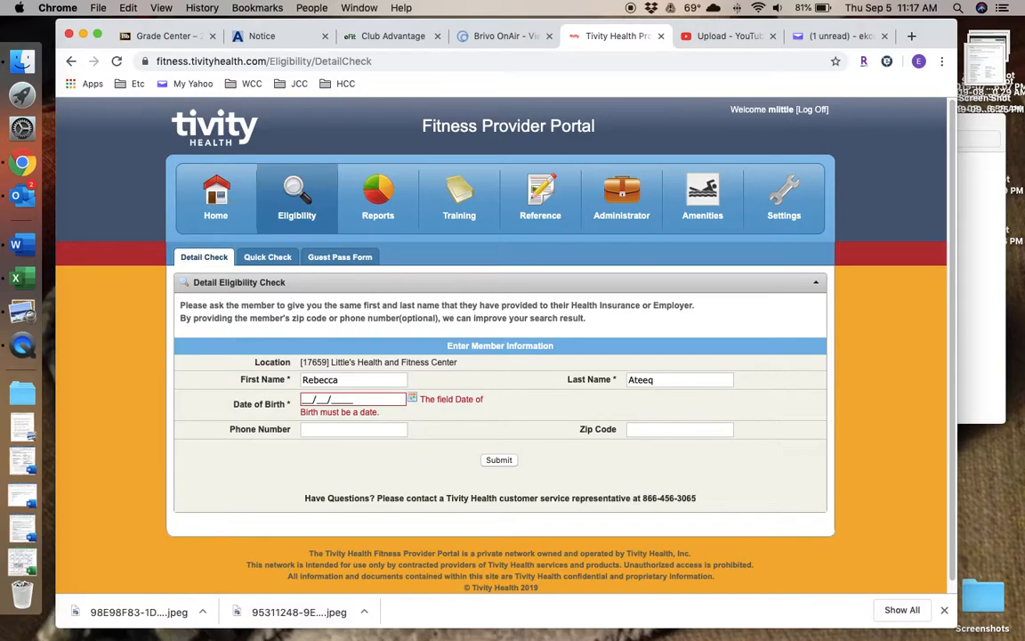
text(01/29/1970)
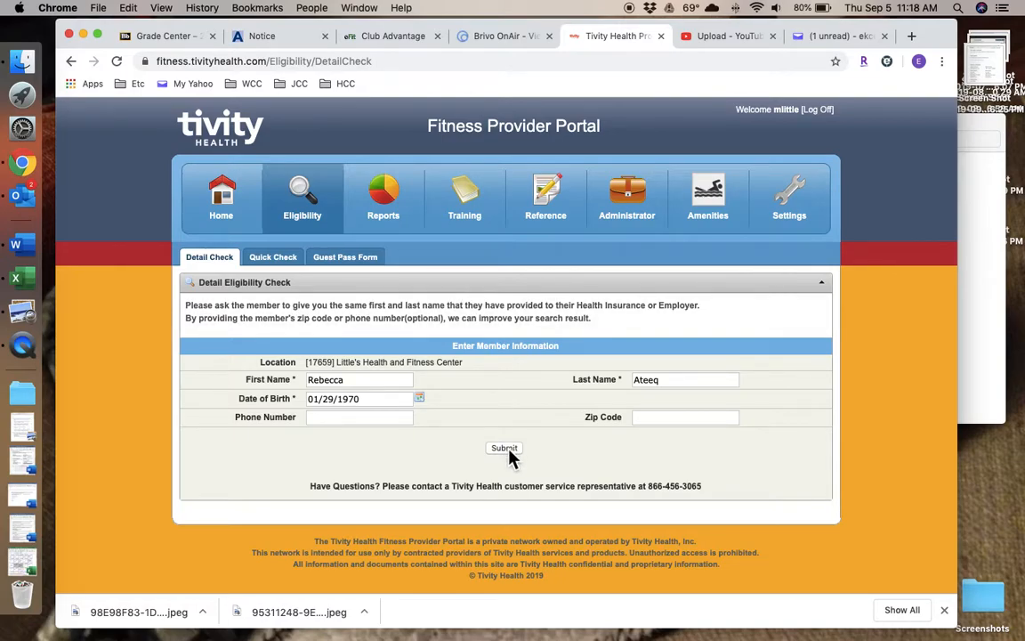
Step: Submit the eligibility check, open the member's enrollment form, and download a temporary card
click(505, 447)
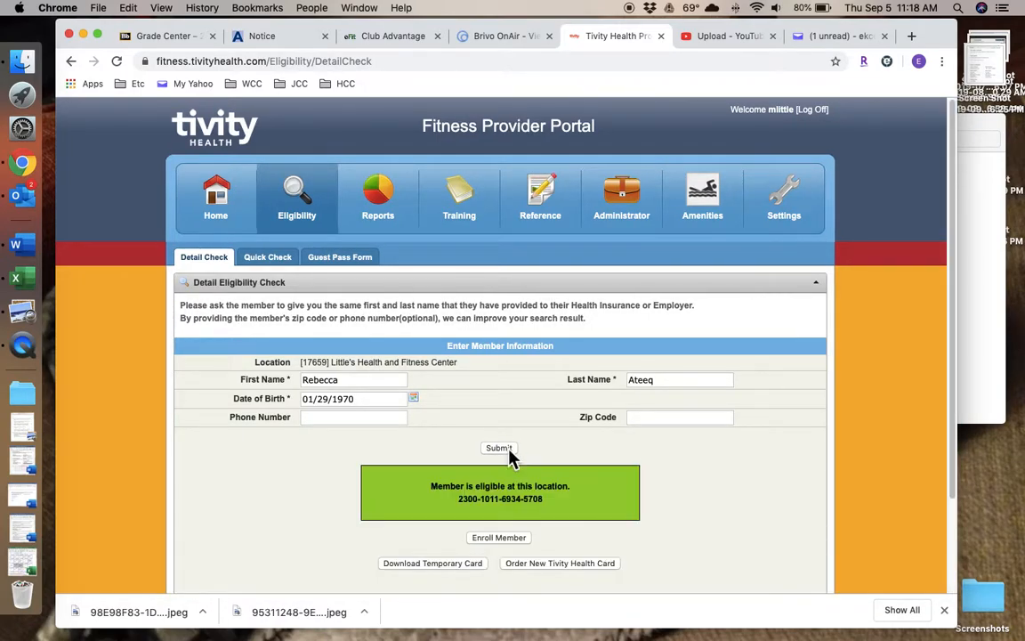
scroll(down, 3)
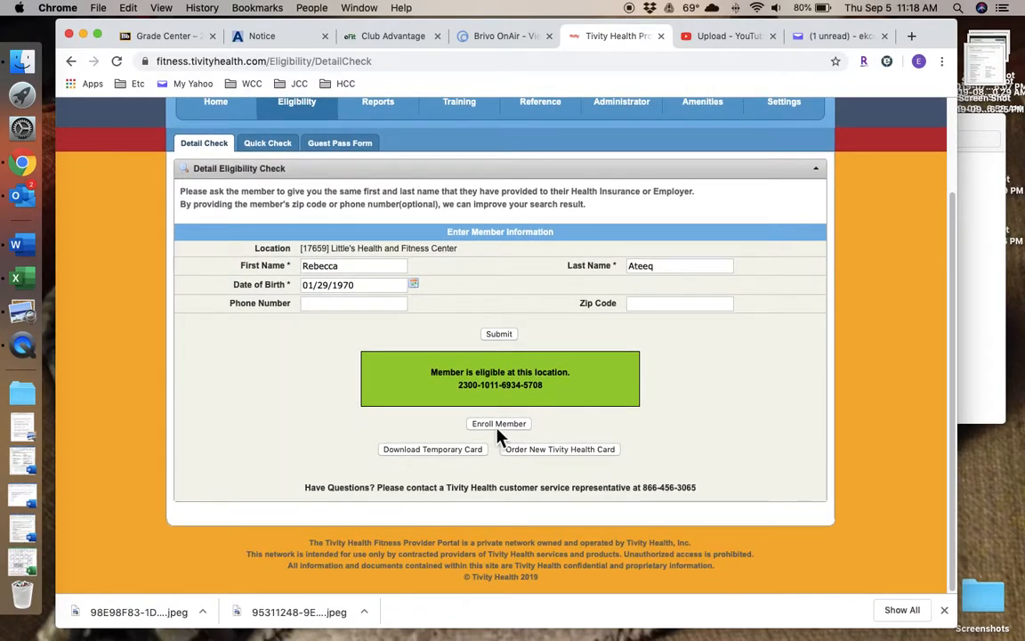
click(498, 422)
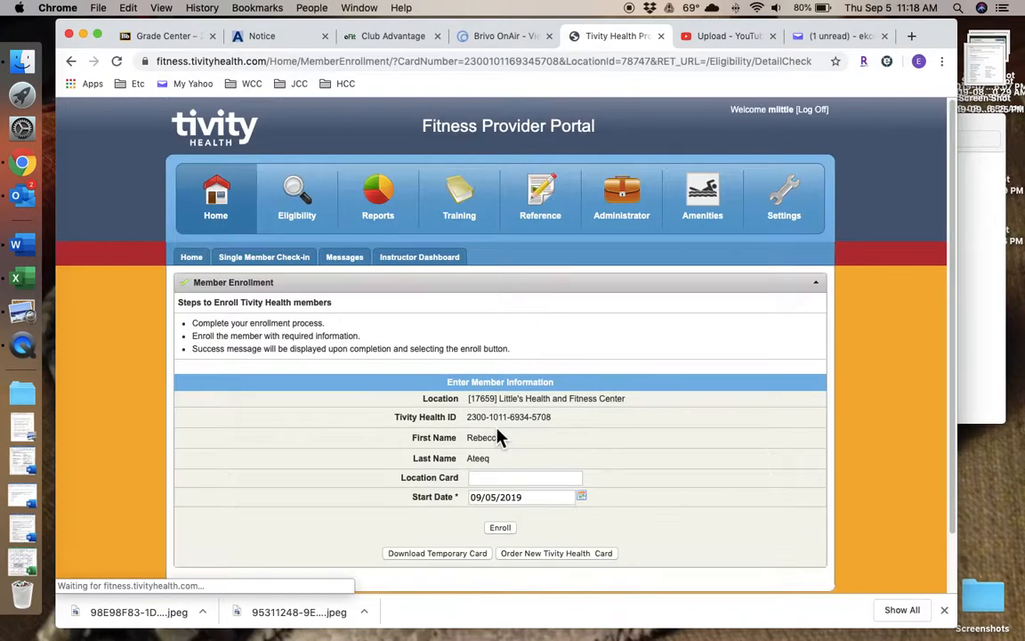
scroll(down, 3)
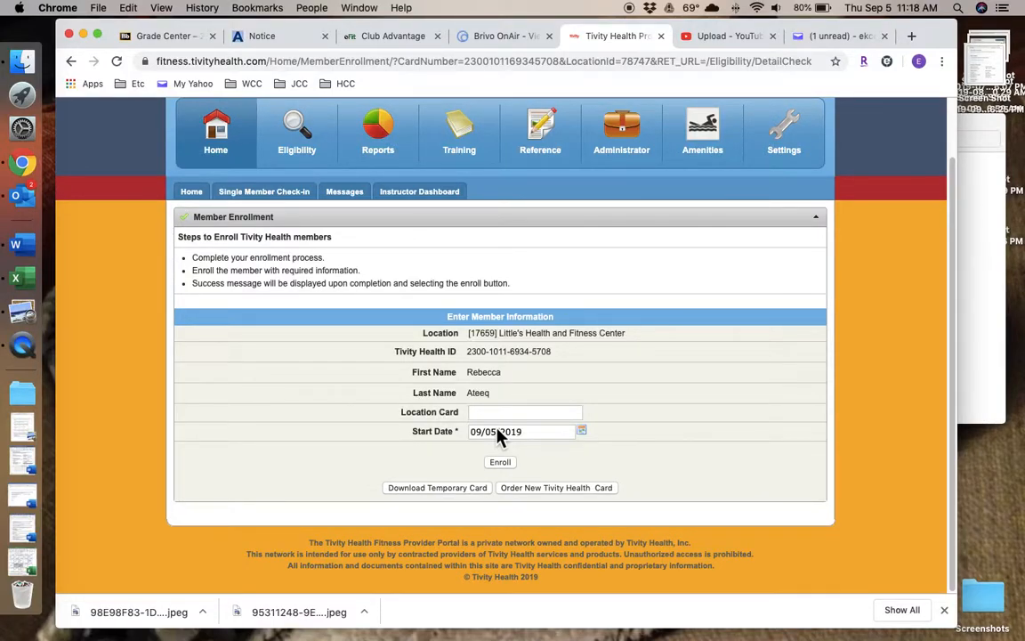
mouse_move(320, 419)
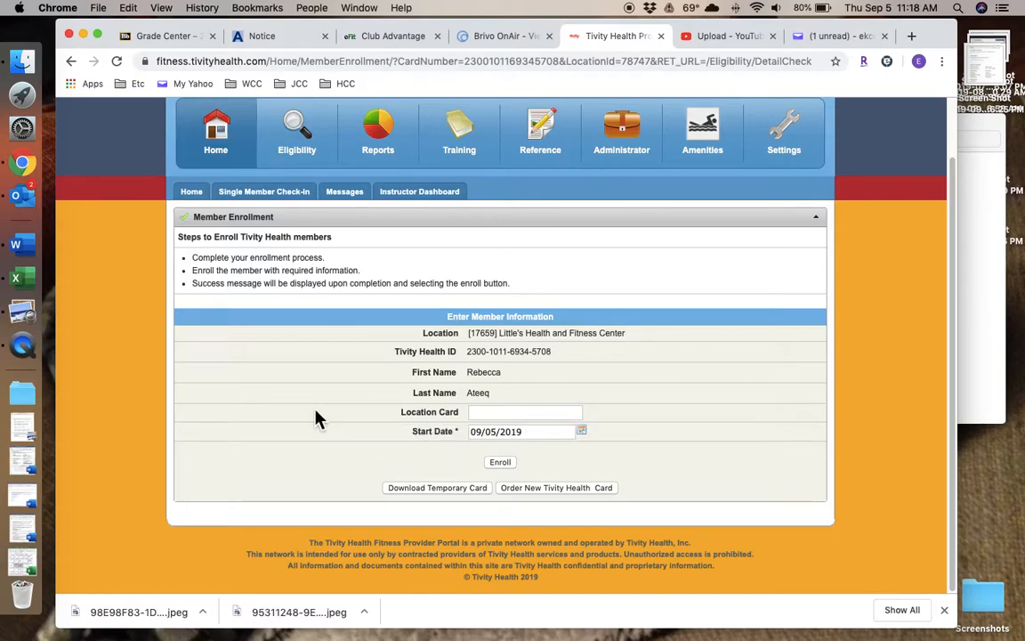
mouse_move(439, 487)
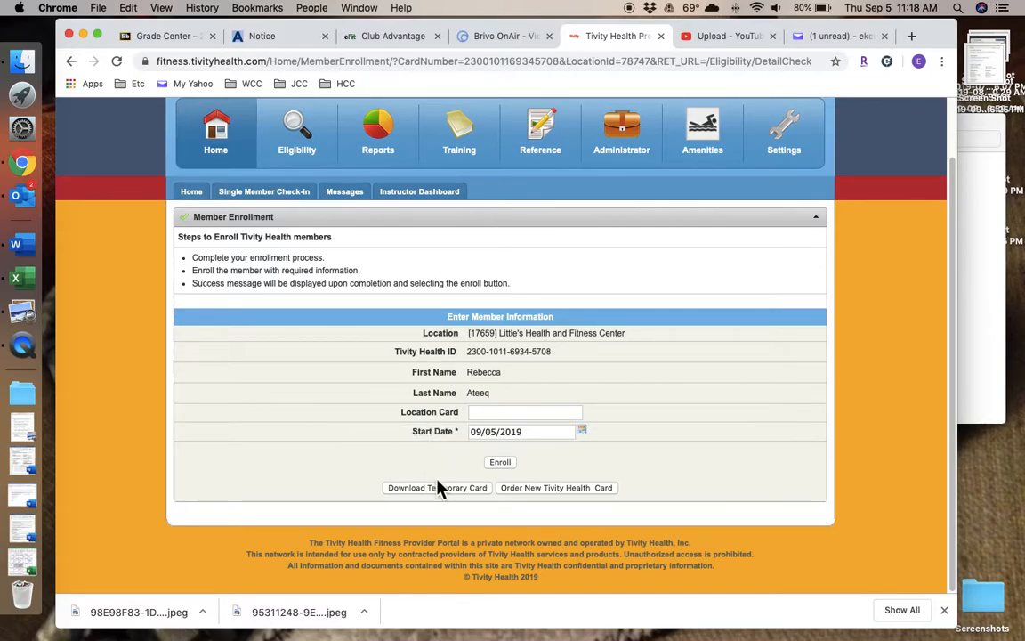
click(437, 487)
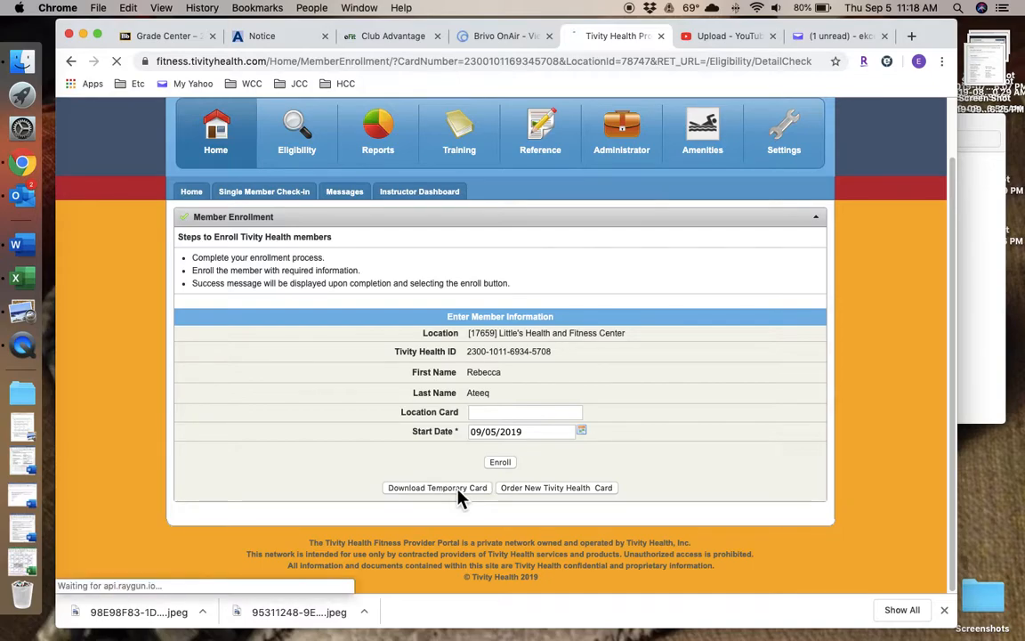
click(436, 486)
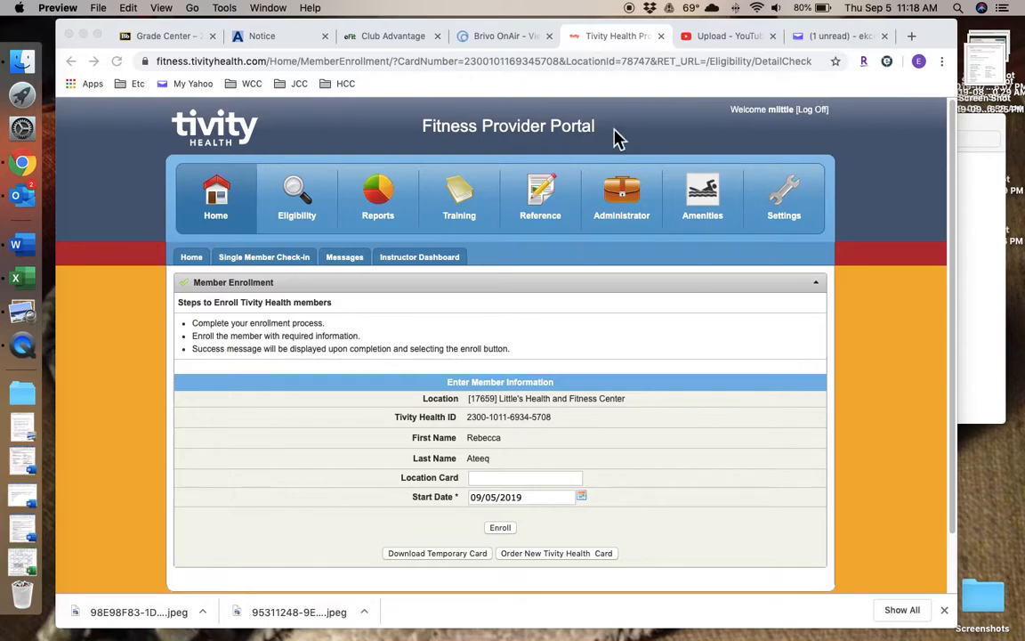
mouse_move(630, 305)
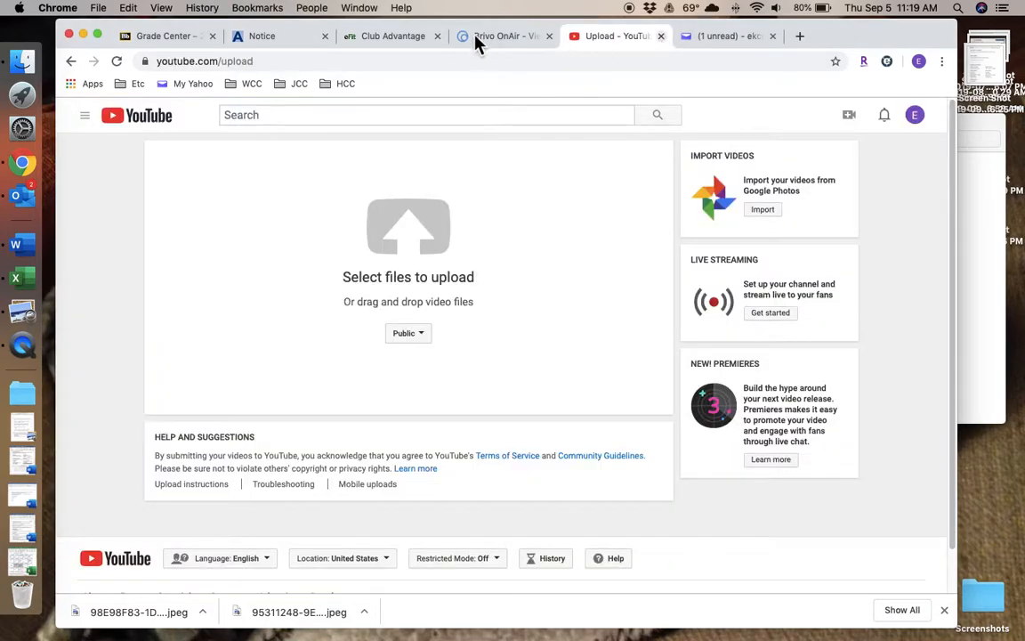
Step: In Club Advantage, add a new primary member under Member Management to open Enter Contract Details
click(392, 36)
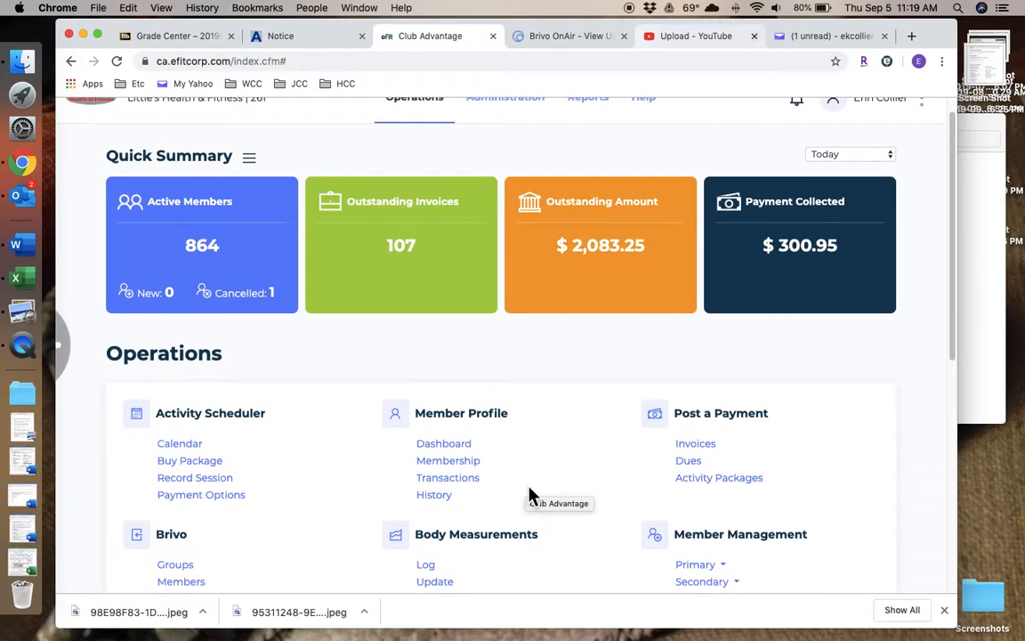
scroll(down, 3)
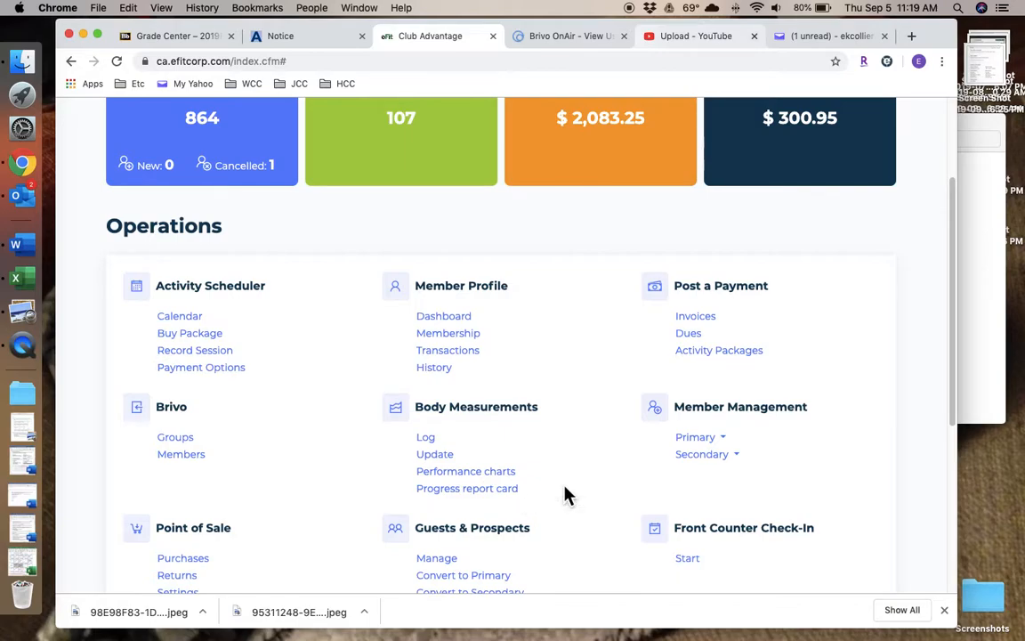
mouse_move(701, 436)
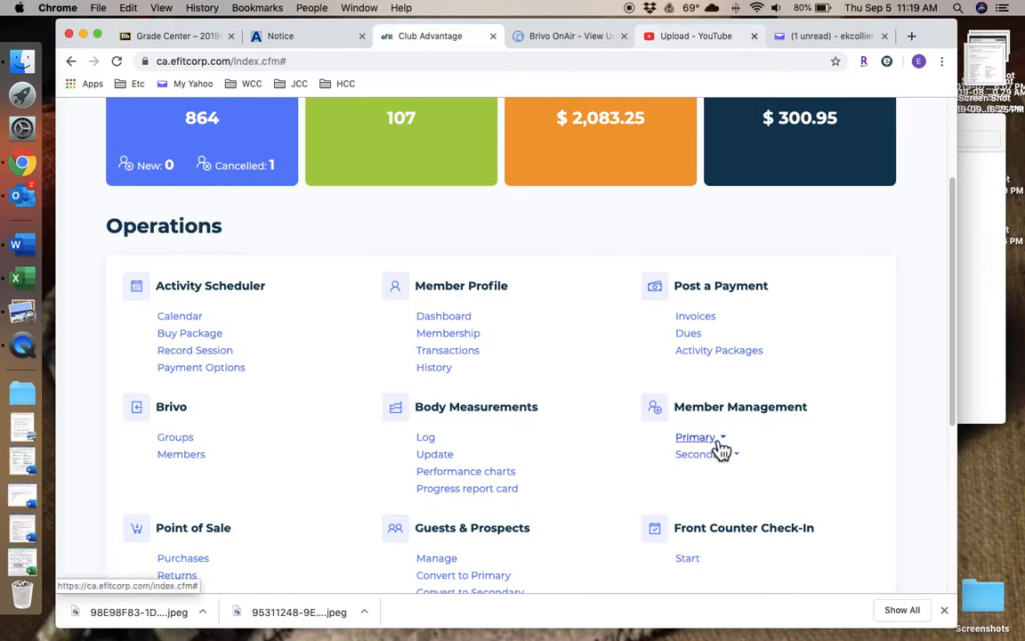
click(695, 437)
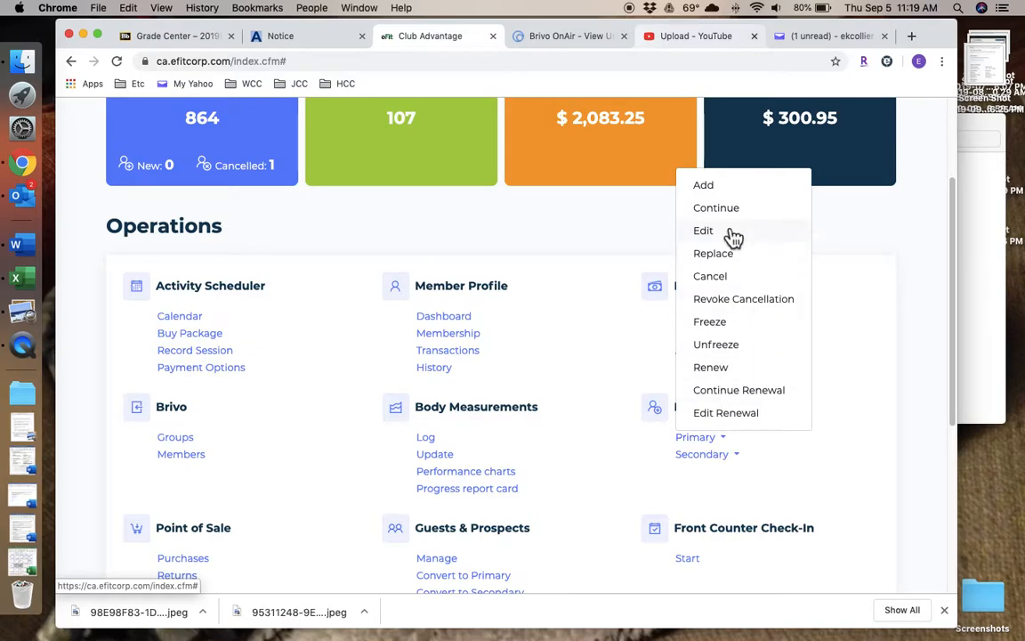
click(703, 230)
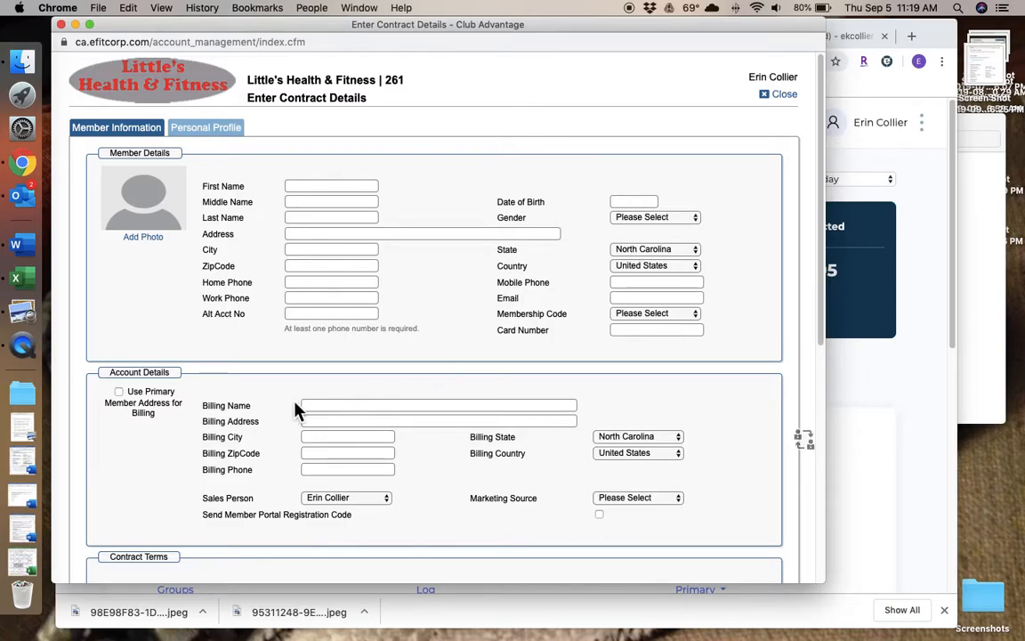
mouse_move(294, 448)
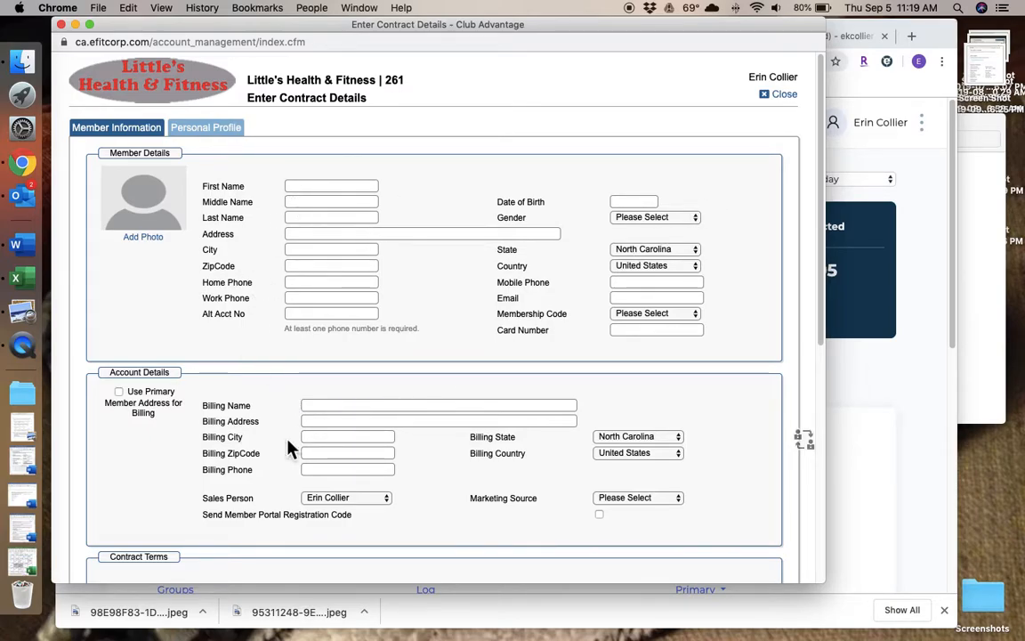
Step: Set the contract to a Fixed Term of 3 months with a Paid in Full payment cycle
scroll(down, 3)
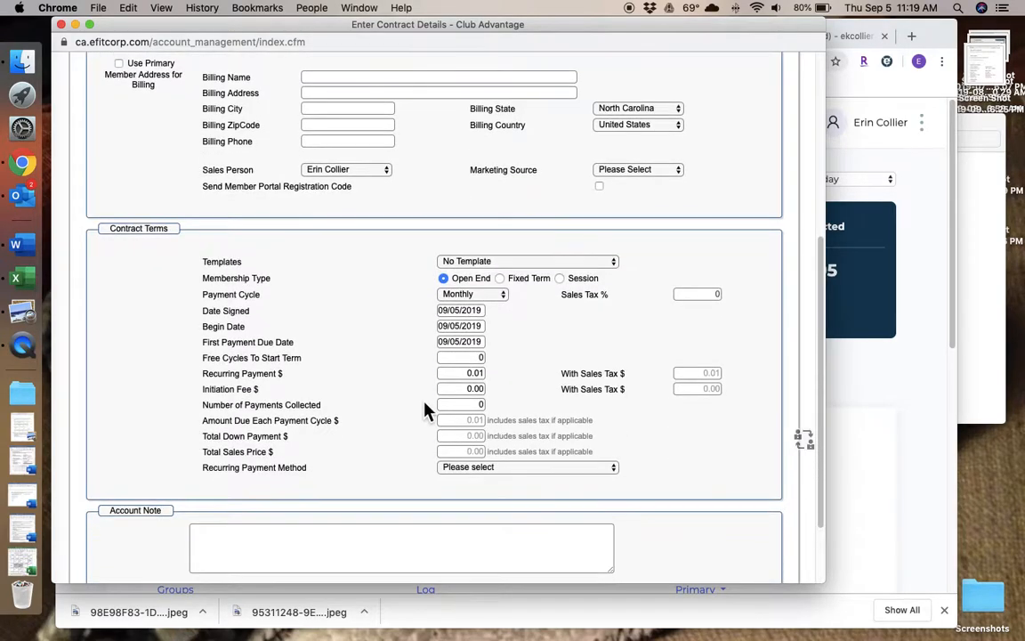
scroll(down, 3)
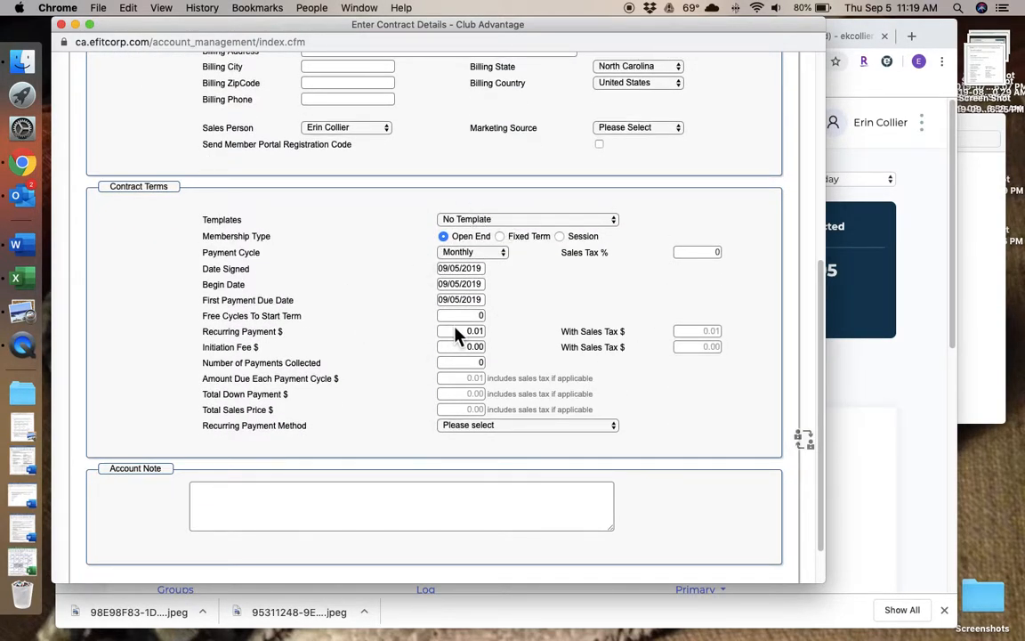
click(473, 235)
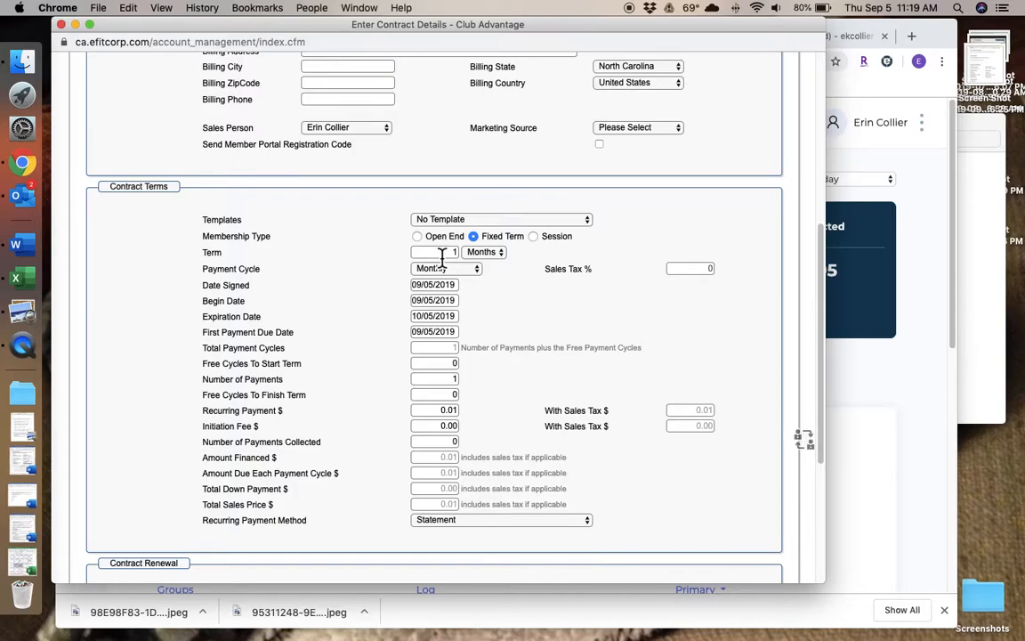
click(433, 252)
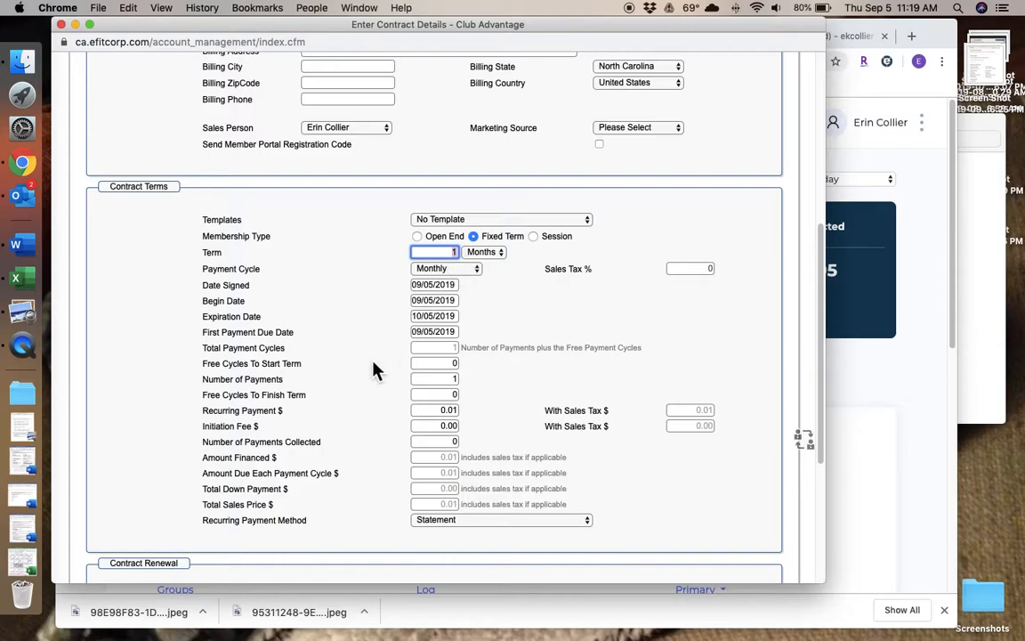
text(3)
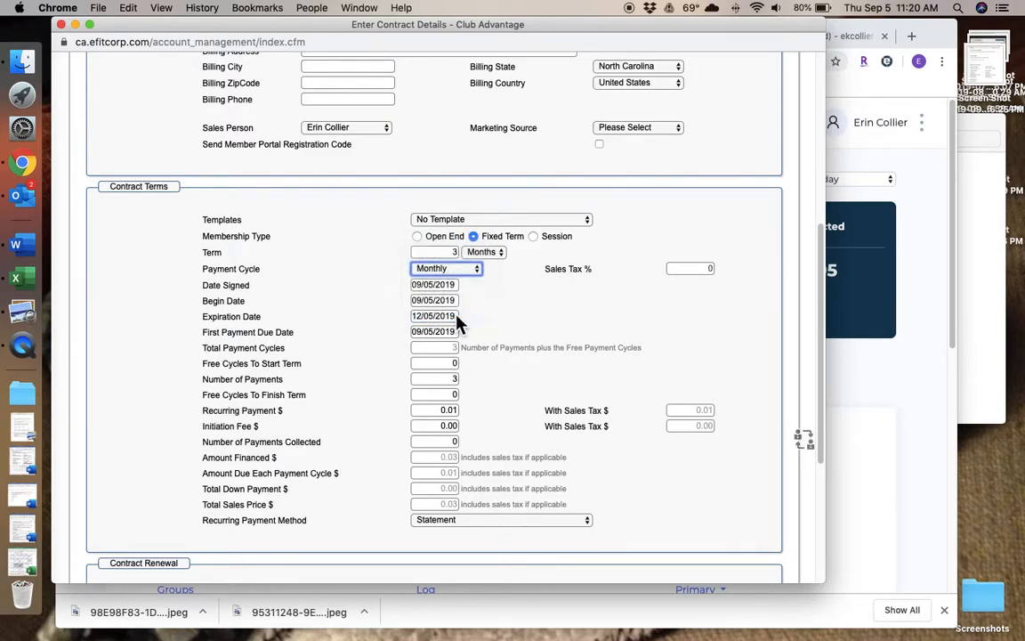
click(446, 268)
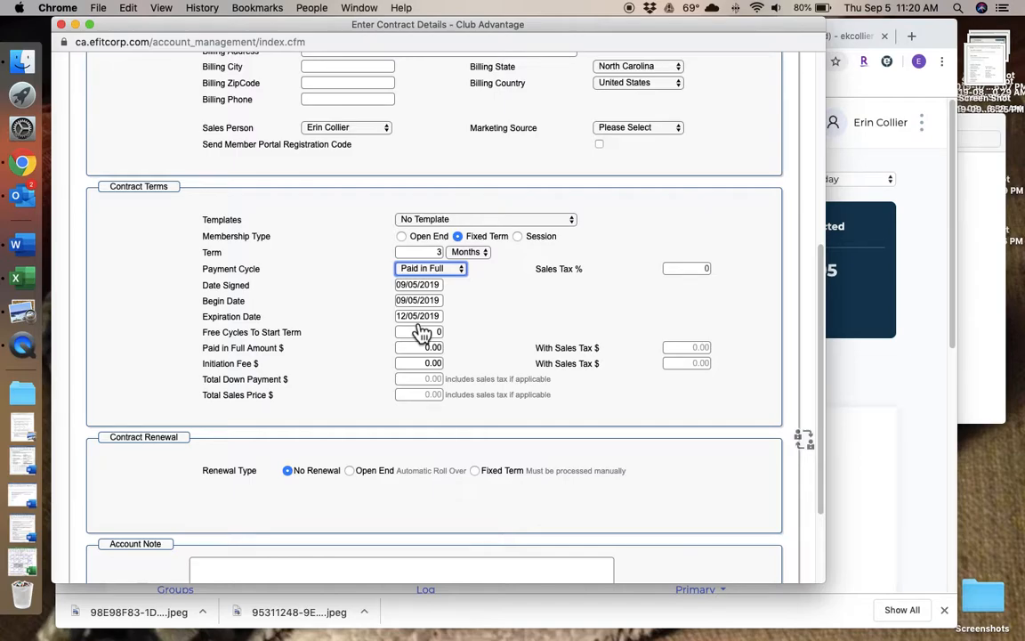
click(418, 315)
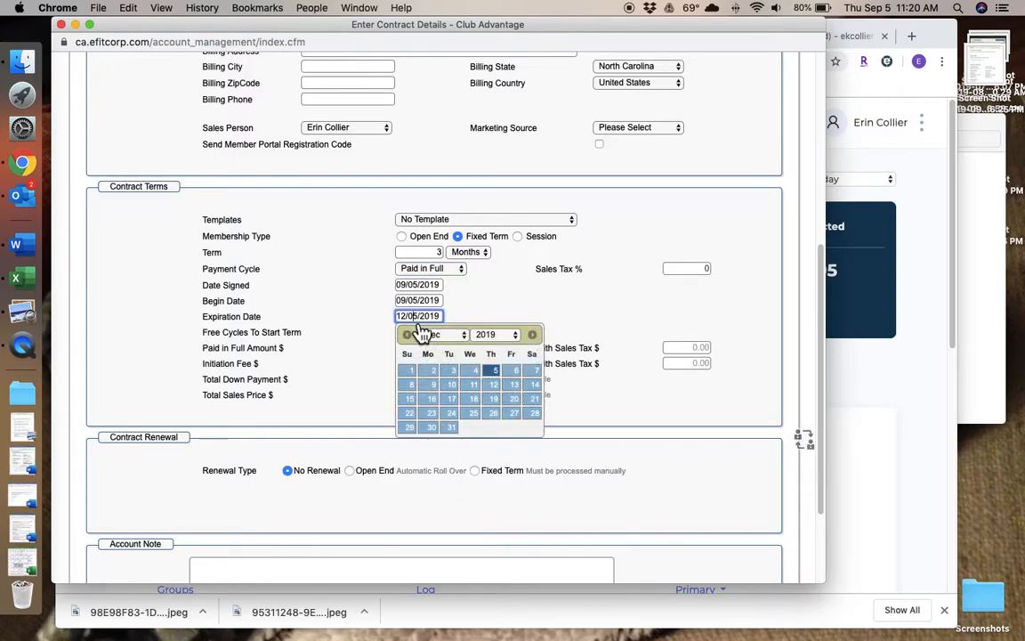
Step: Set expiration to 12/31/2019, the initiation fee to 10.00, and renewal type to Fixed Term
click(451, 426)
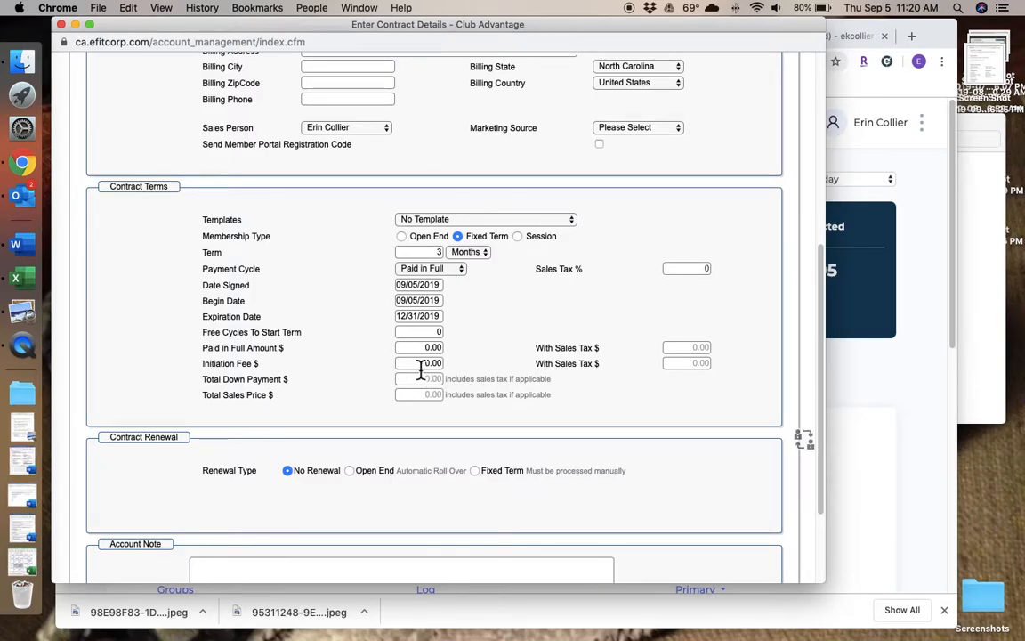
text(10)
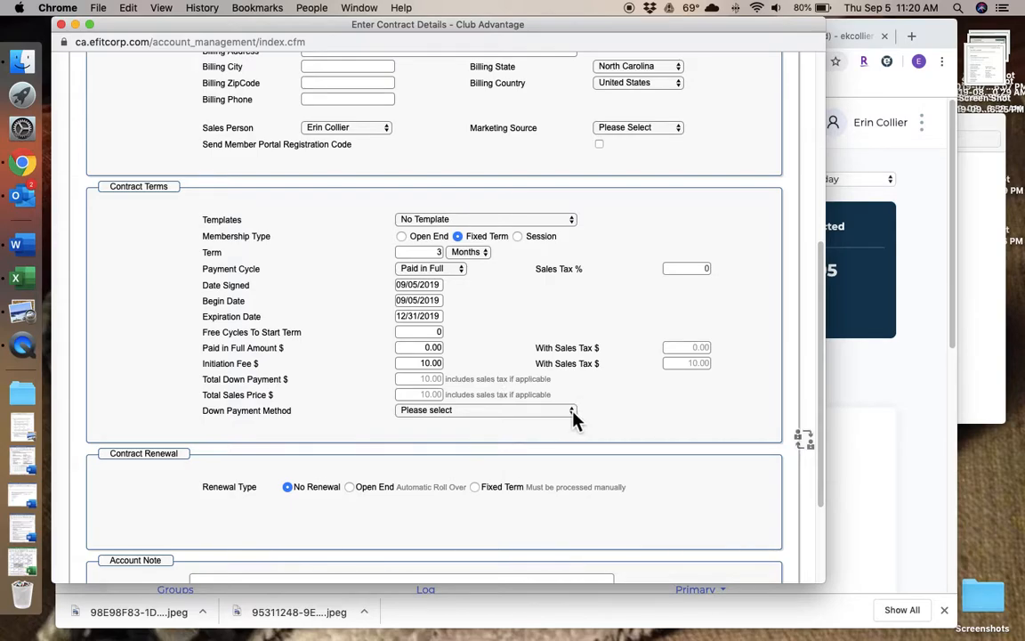
click(485, 410)
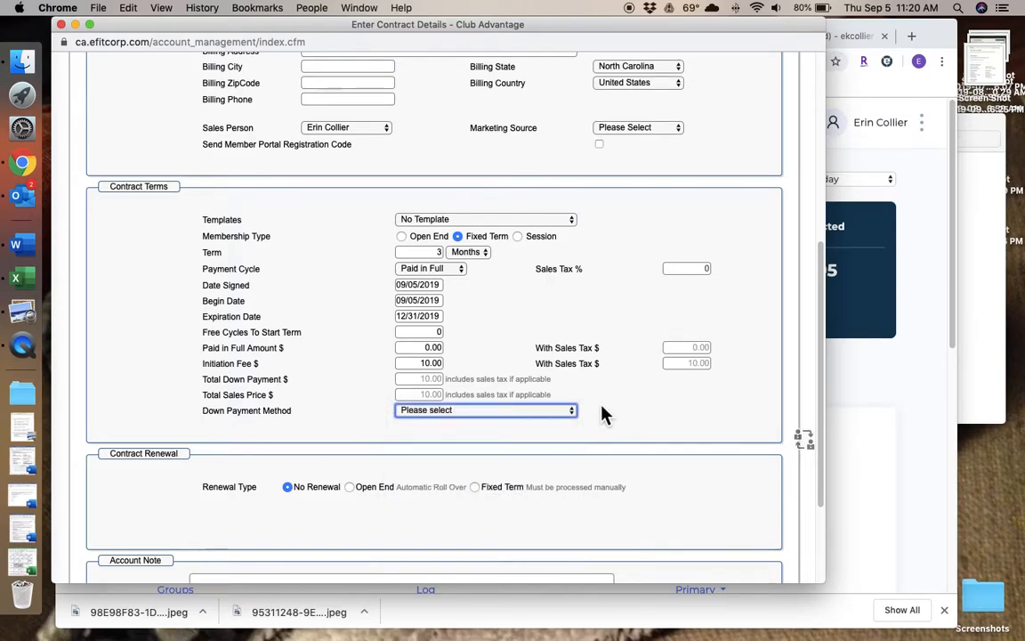
scroll(down, 3)
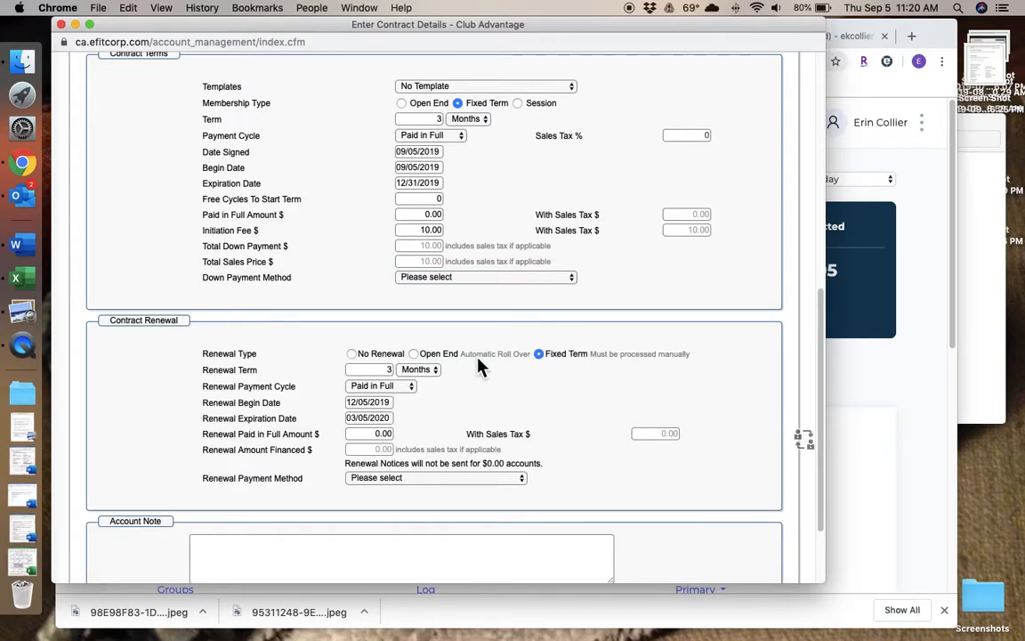
mouse_move(456, 401)
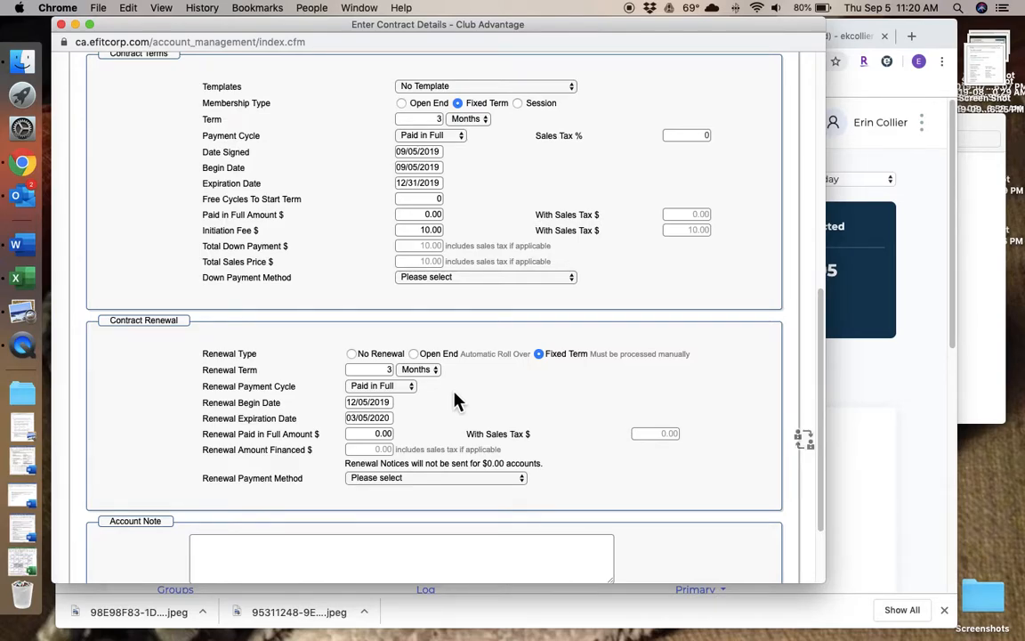
Step: Set the renewal payment method to Statement with a 0.01 paid-in-full amount, and review the form
scroll(down, 3)
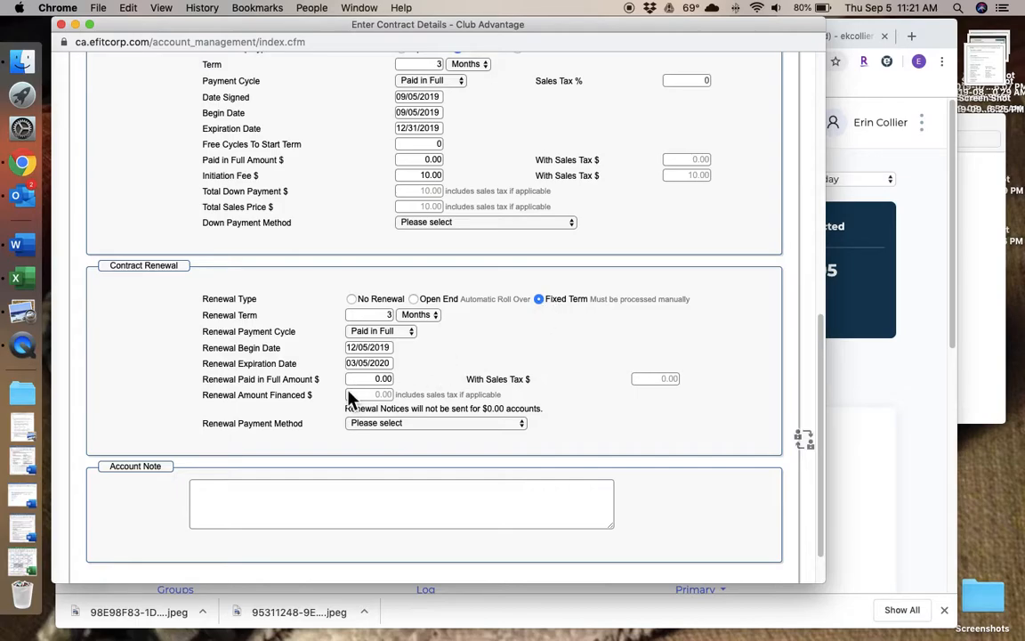
mouse_move(528, 432)
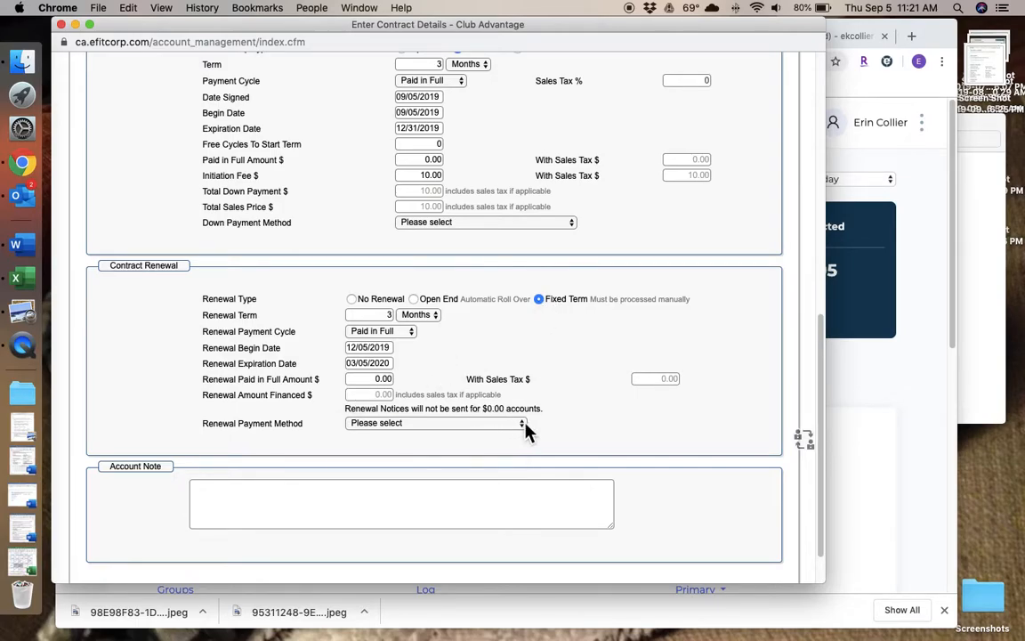
click(436, 423)
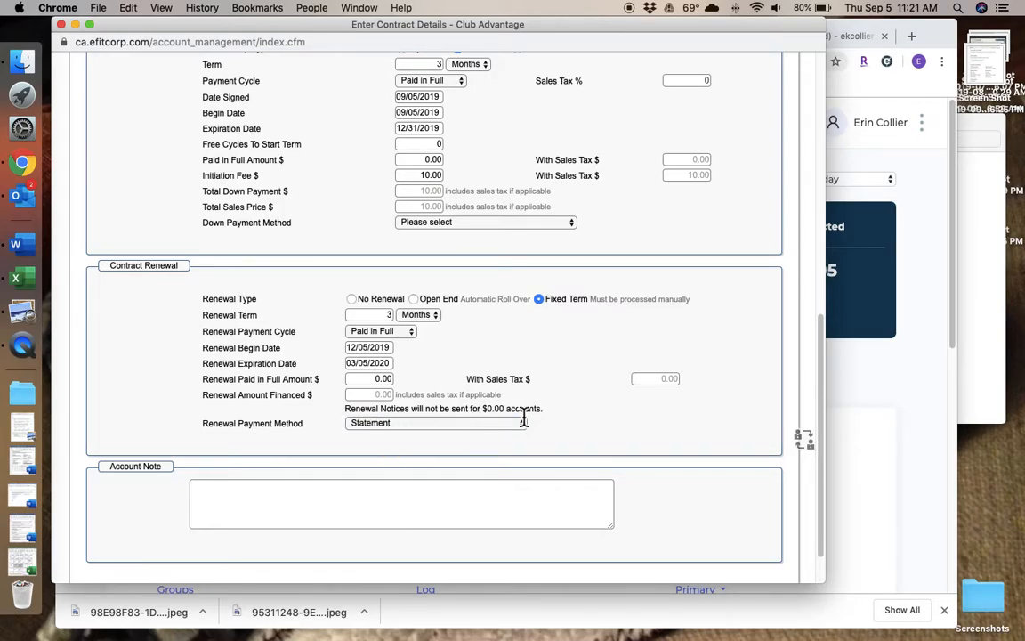
click(368, 378)
text(0.01)
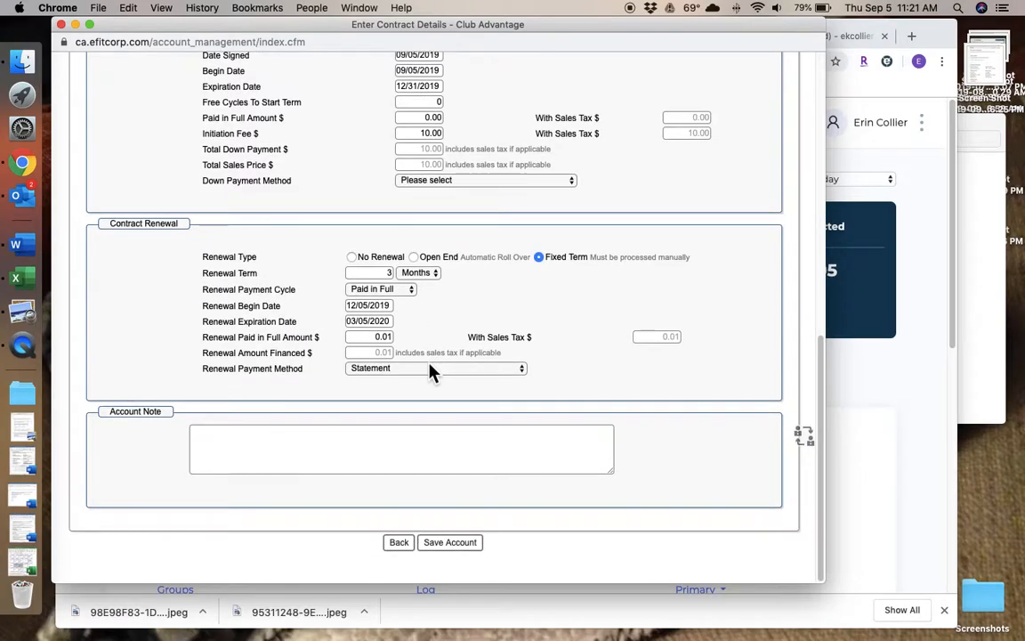
scroll(up, 3)
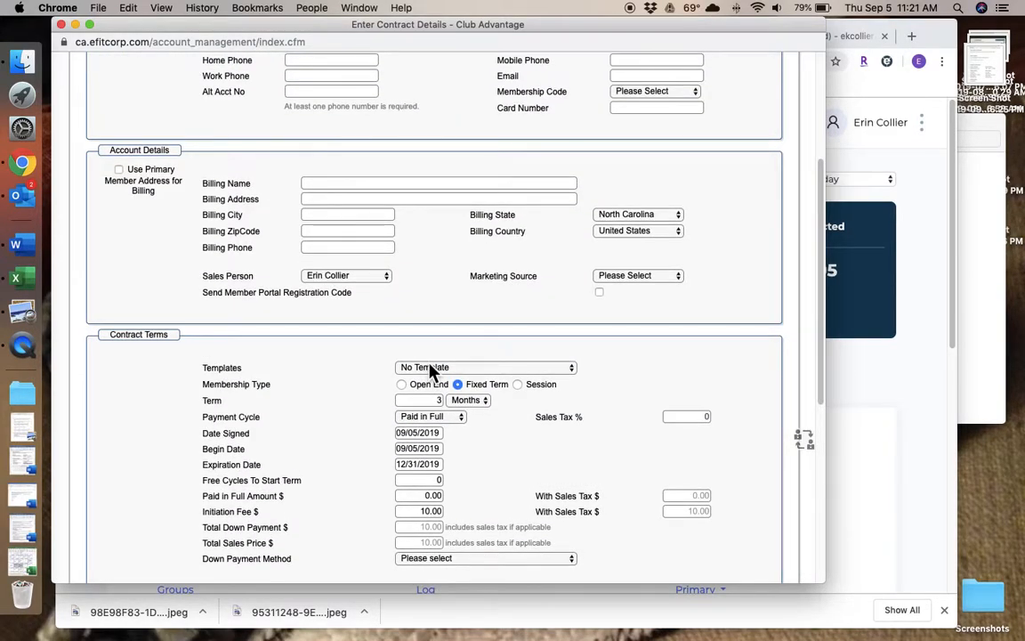
scroll(down, 3)
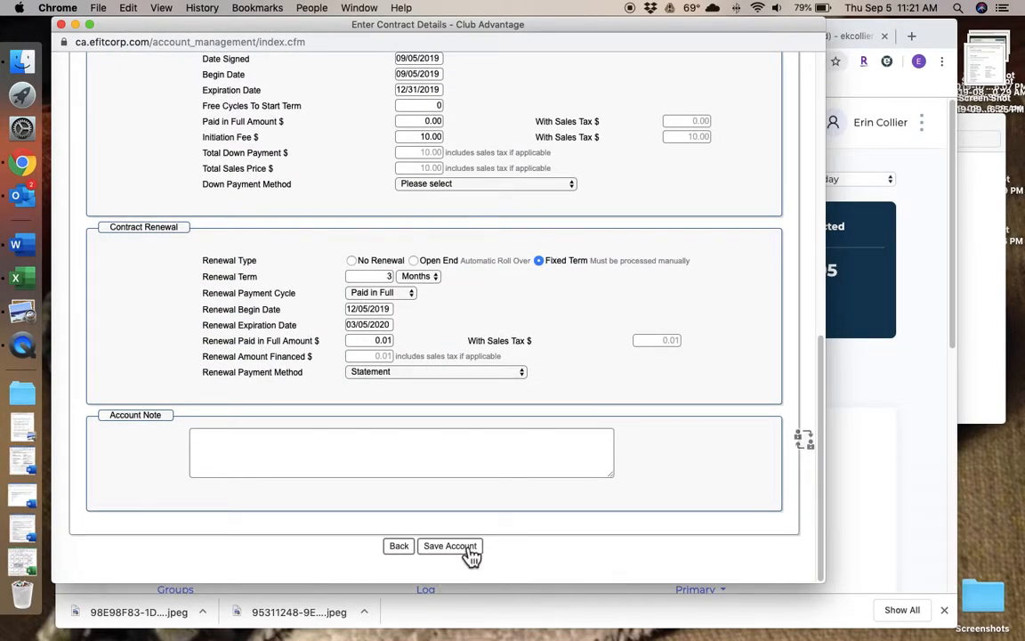